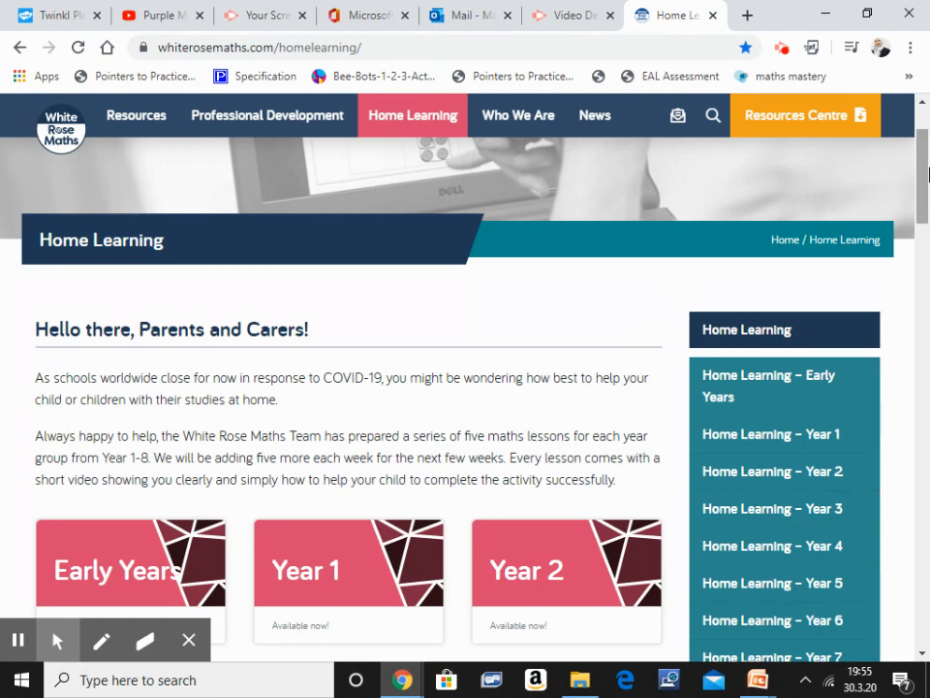
mouse_move(322, 75)
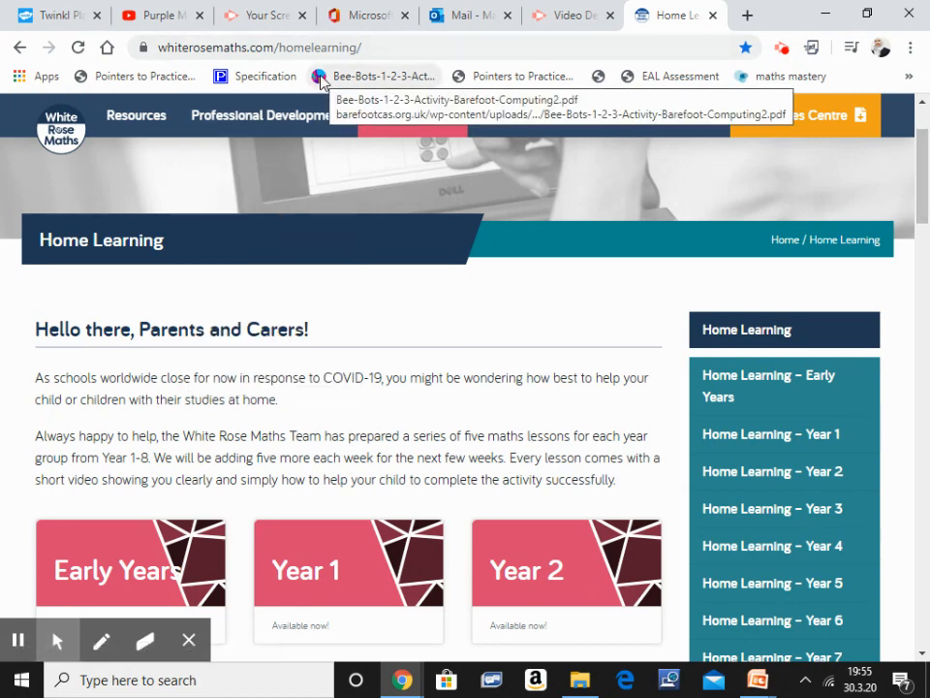
mouse_move(412, 114)
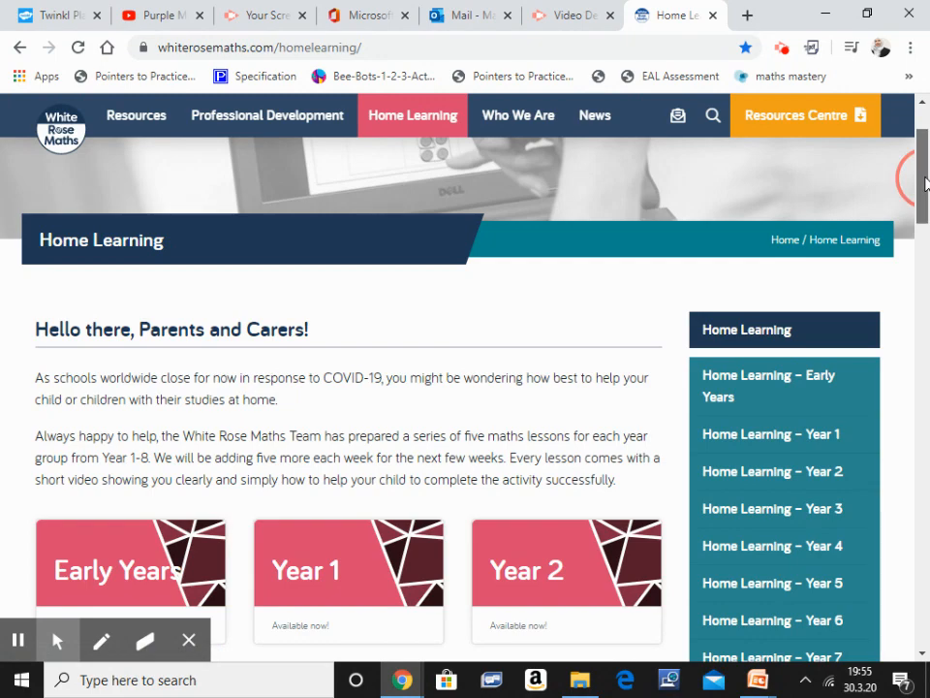
Open the Year 2 home learning page and expand the Week 1 lessons
scroll(down, 3)
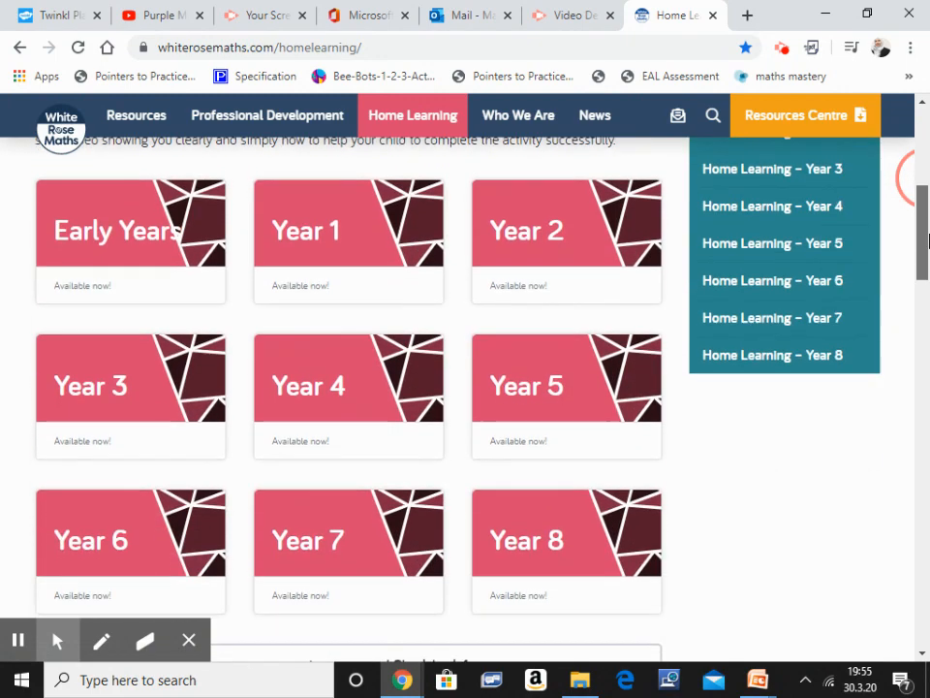
mouse_move(204, 485)
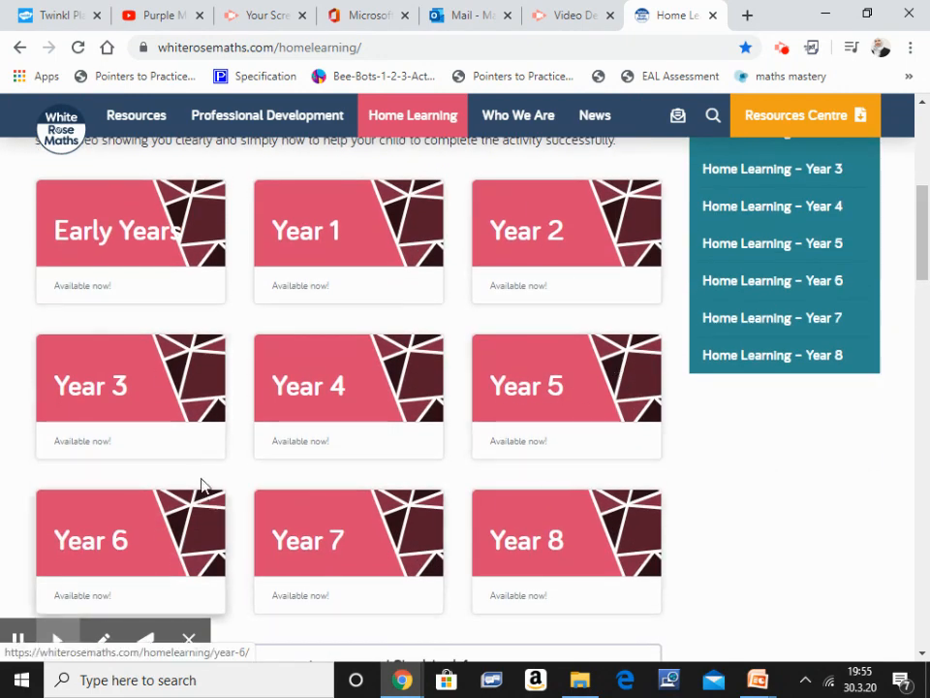
mouse_move(97, 230)
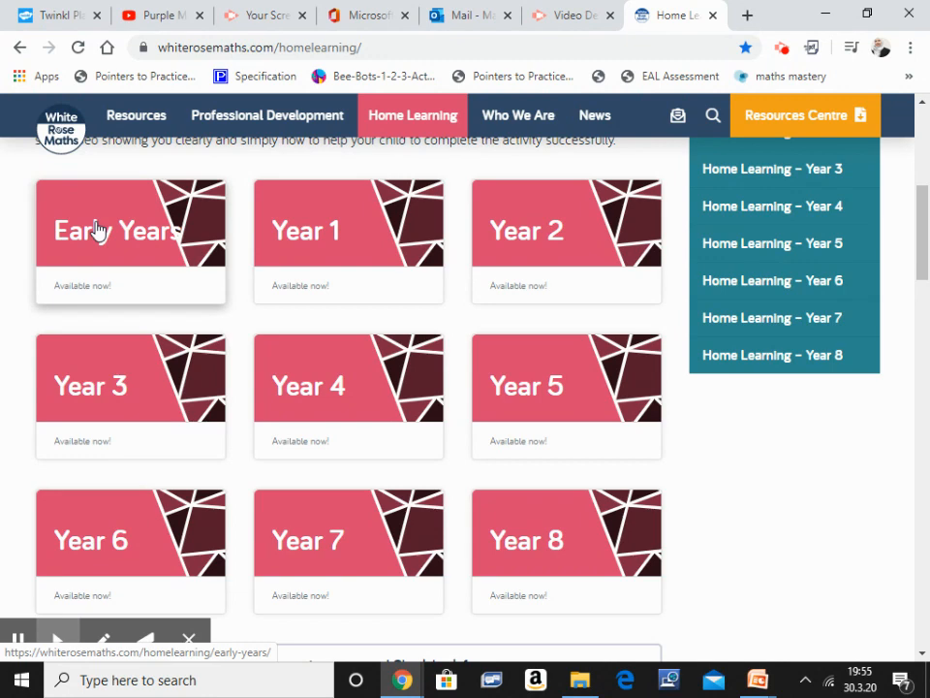
scroll(up, 3)
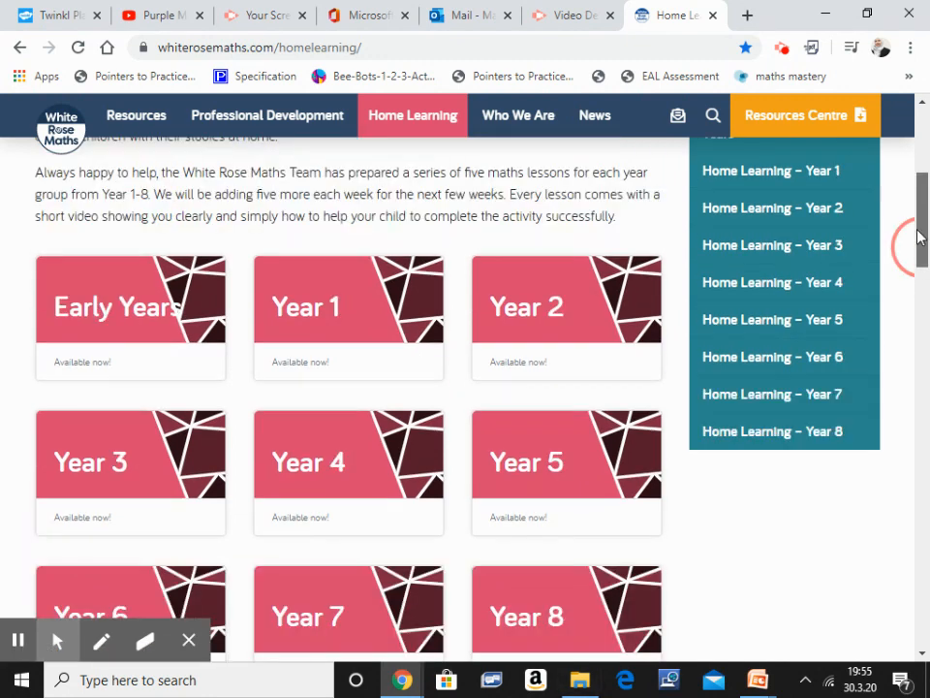
scroll(up, 3)
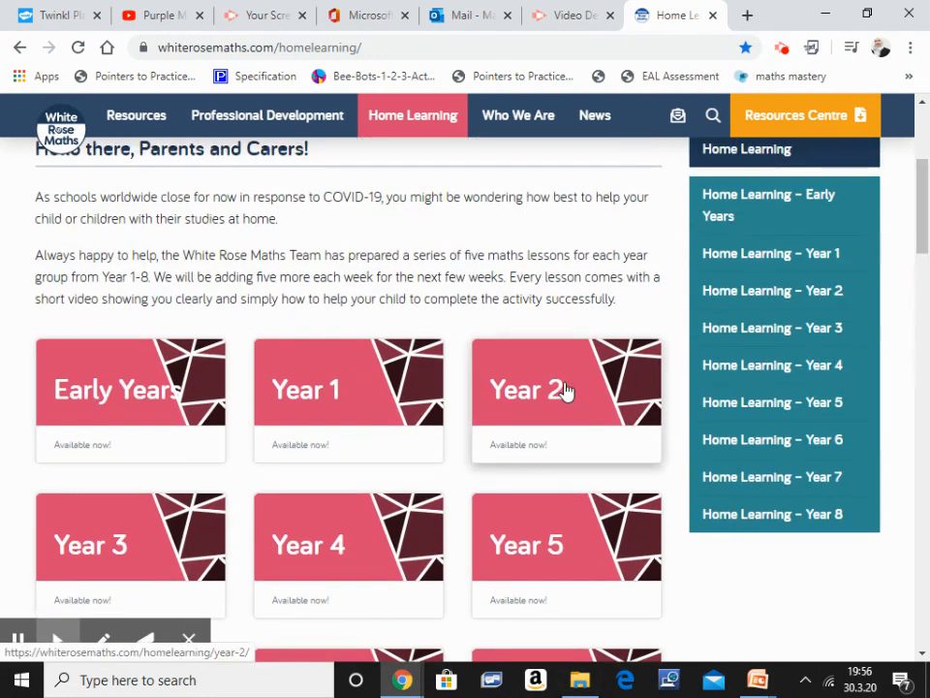
click(566, 389)
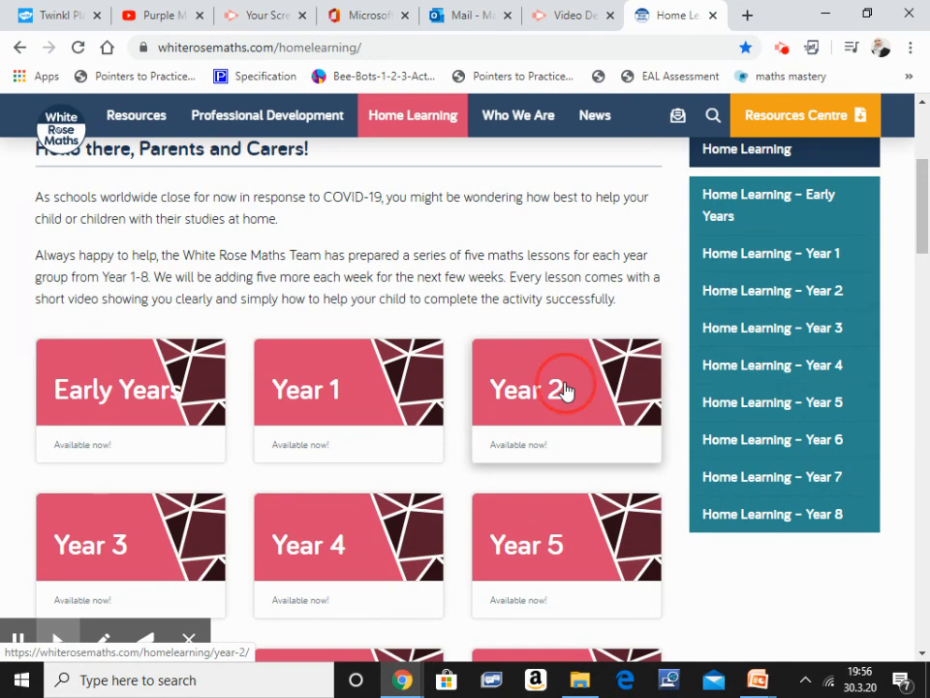
click(566, 389)
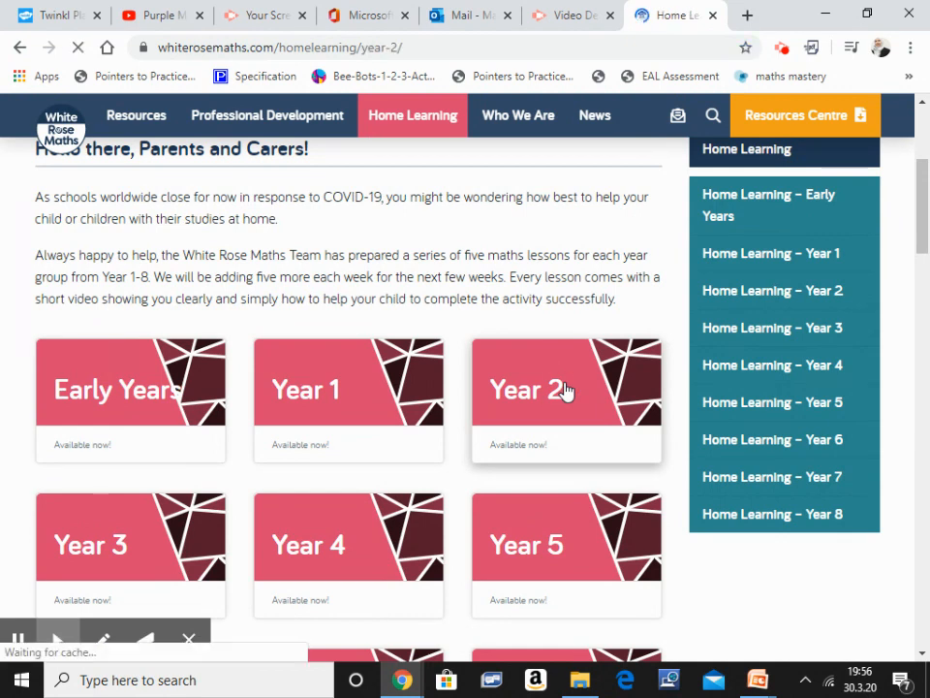
click(566, 390)
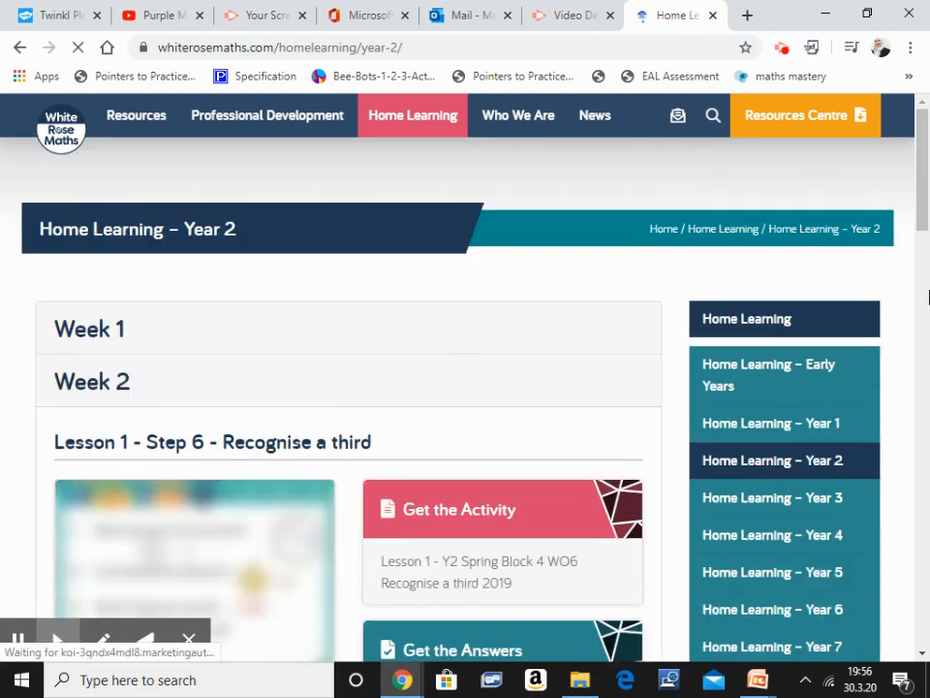
Browse the Week 1 lessons, from Make equal parts to Recognise a half
scroll(down, 3)
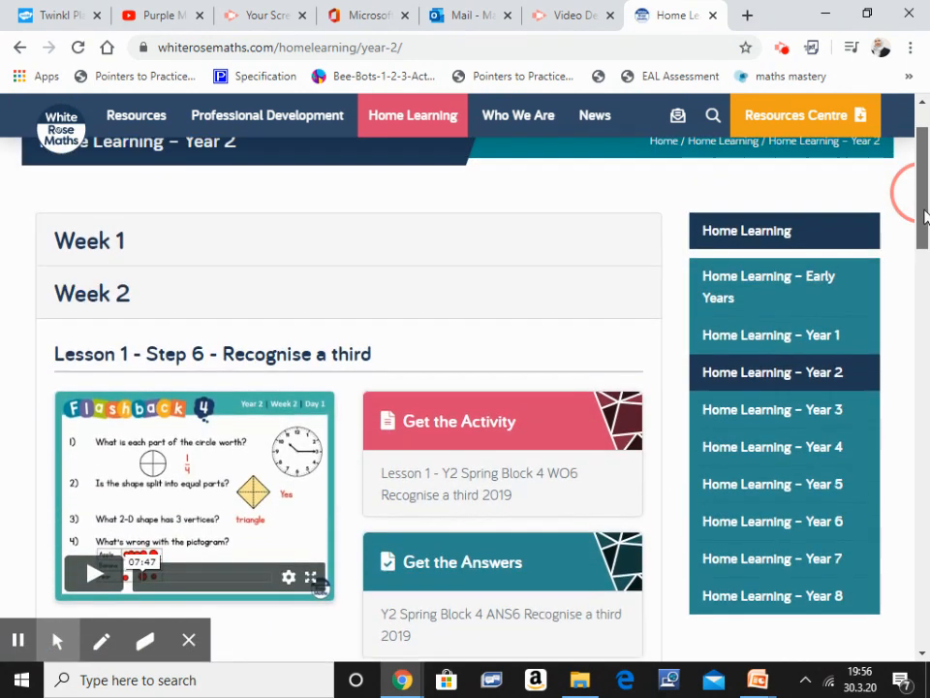
scroll(up, 3)
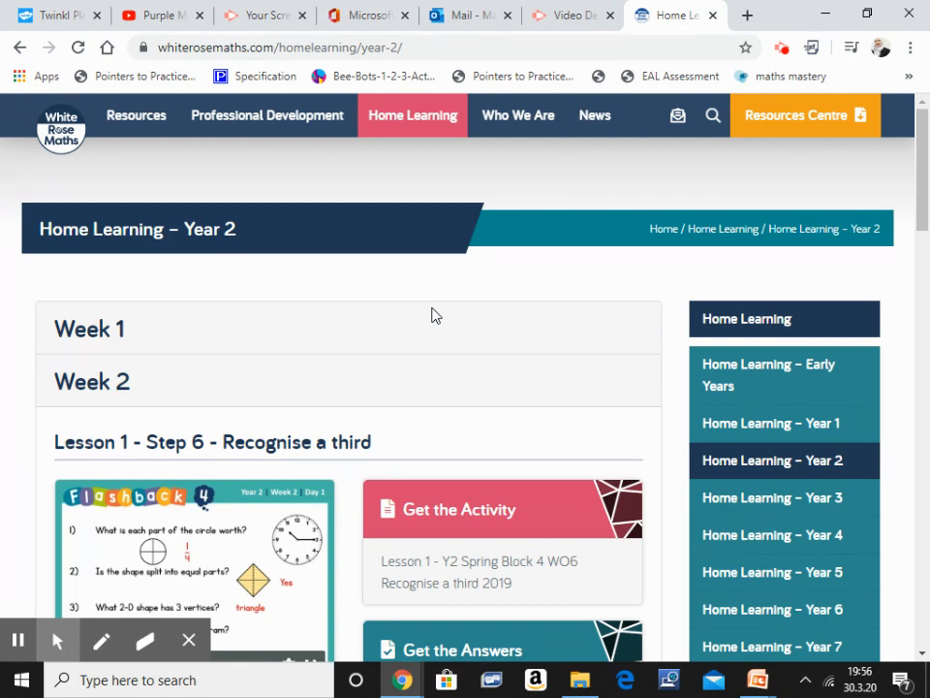
mouse_move(204, 321)
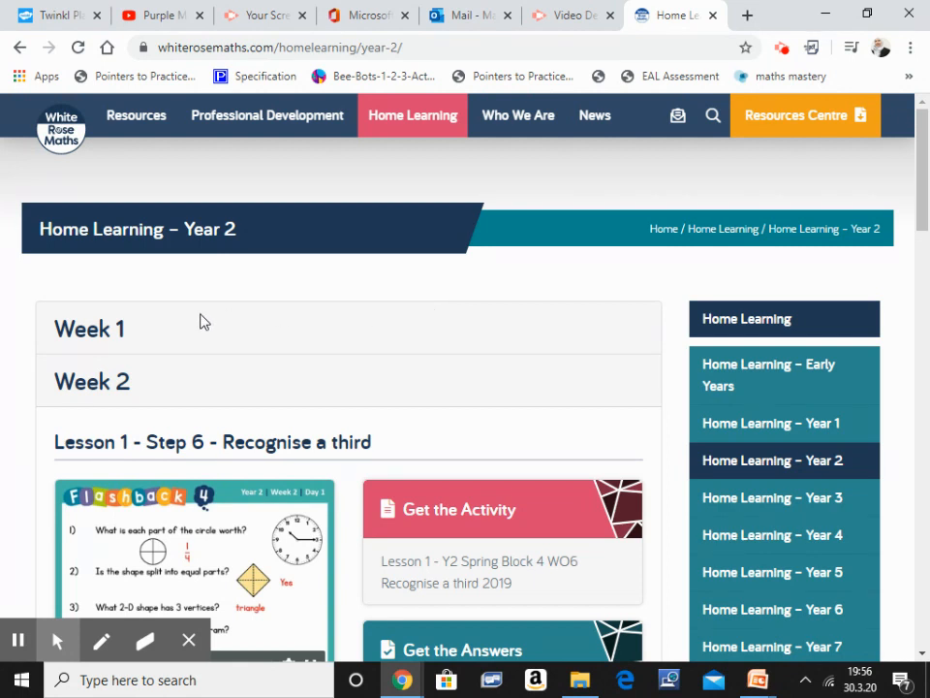
mouse_move(114, 328)
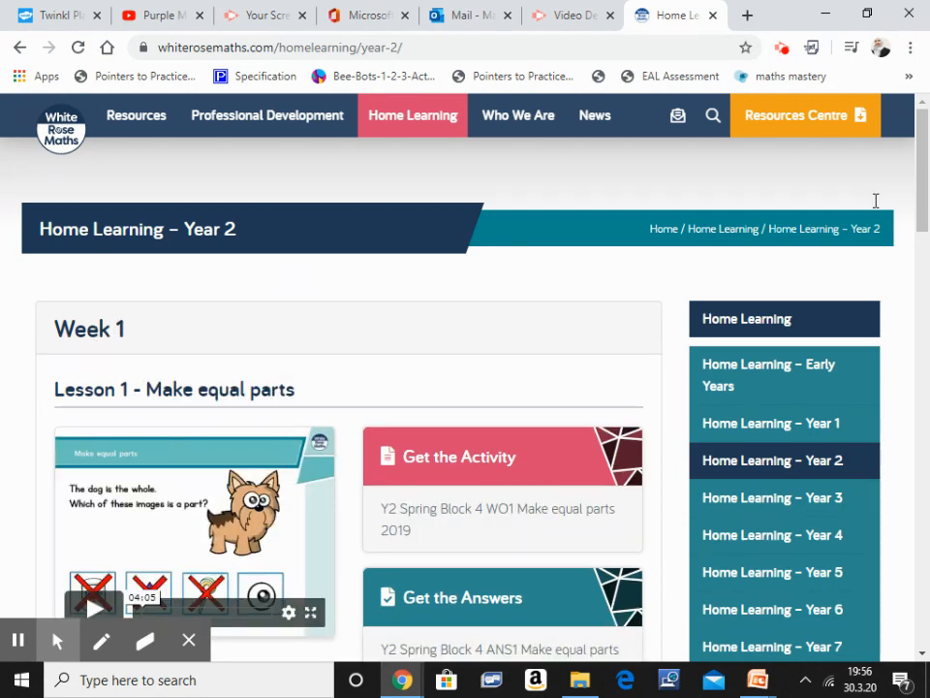
scroll(down, 3)
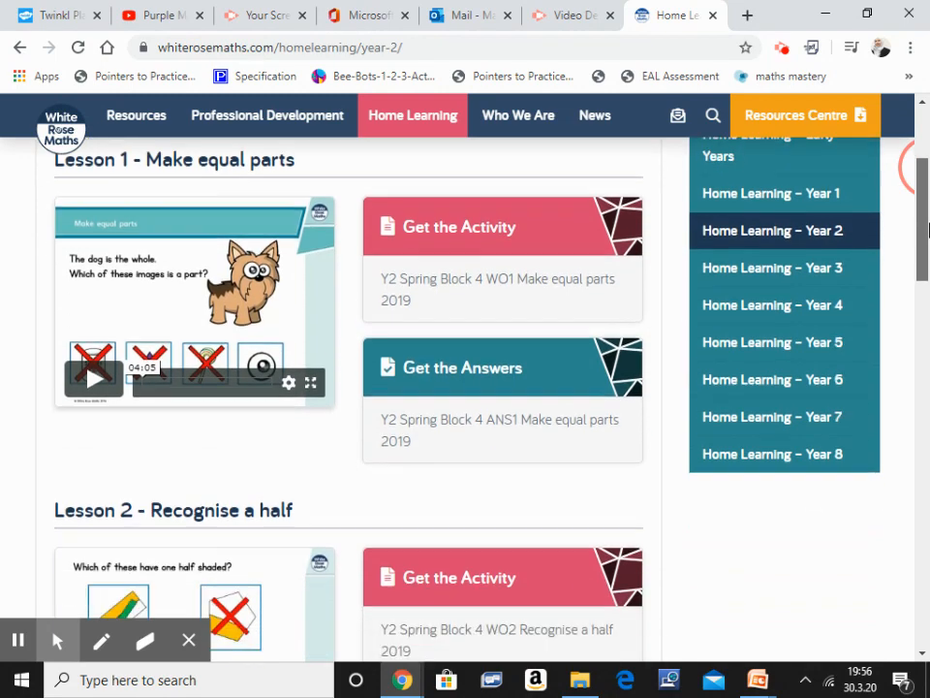
scroll(down, 3)
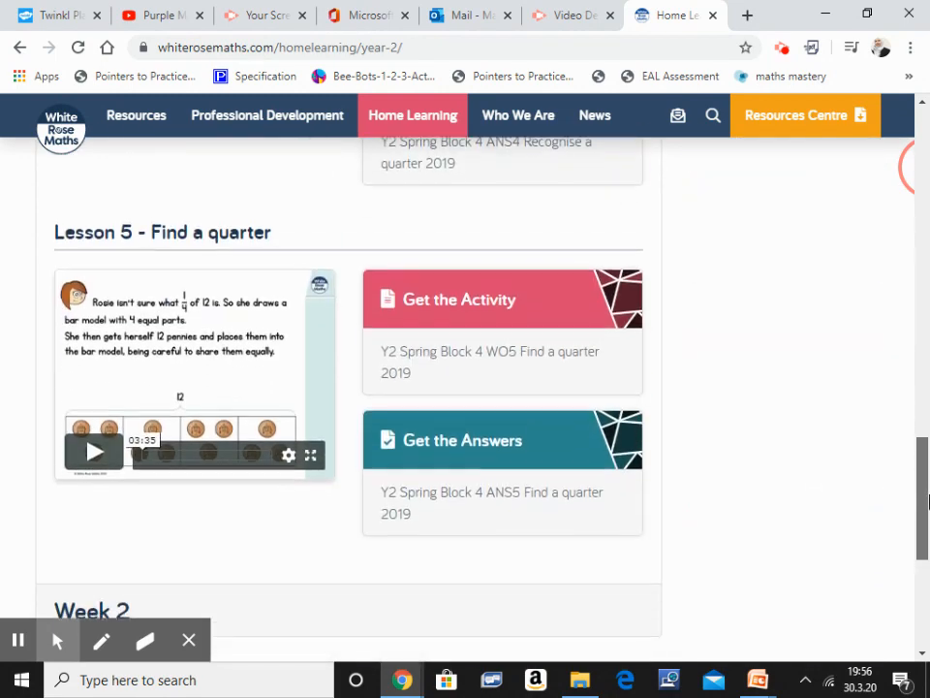
scroll(up, 3)
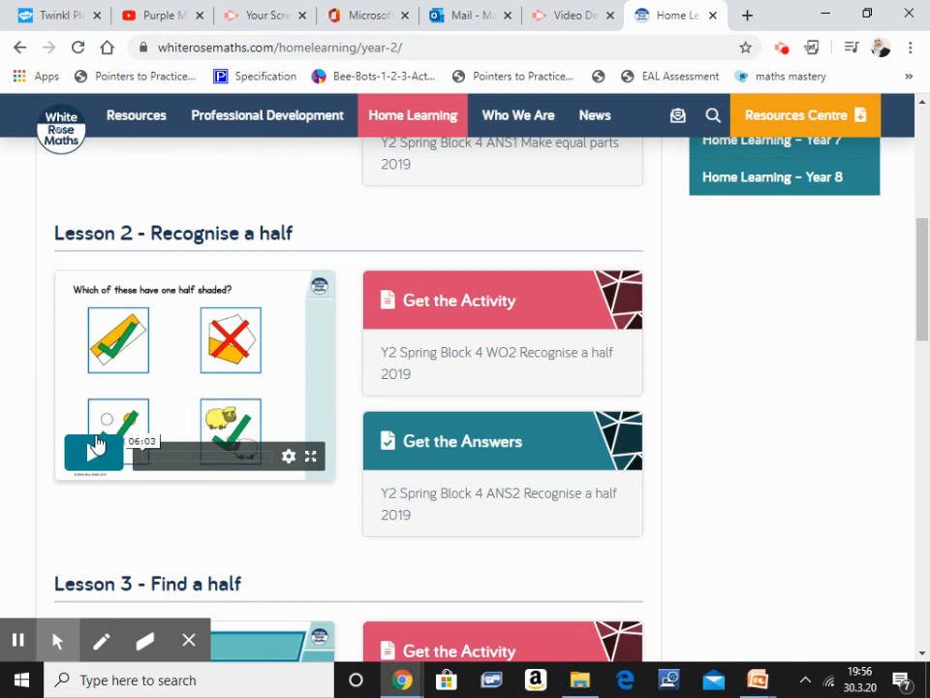
click(310, 456)
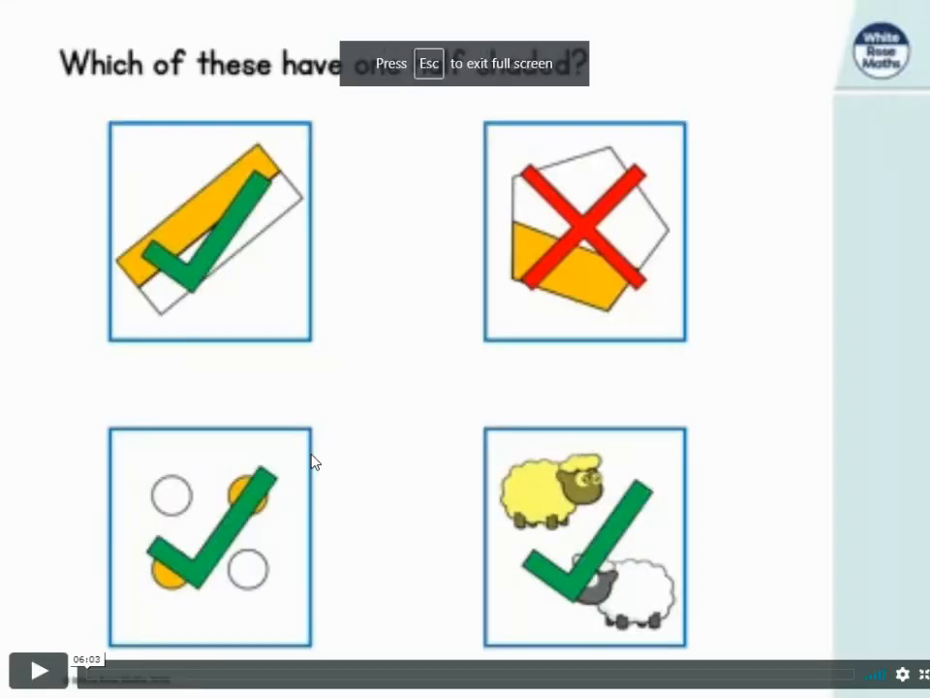
click(39, 670)
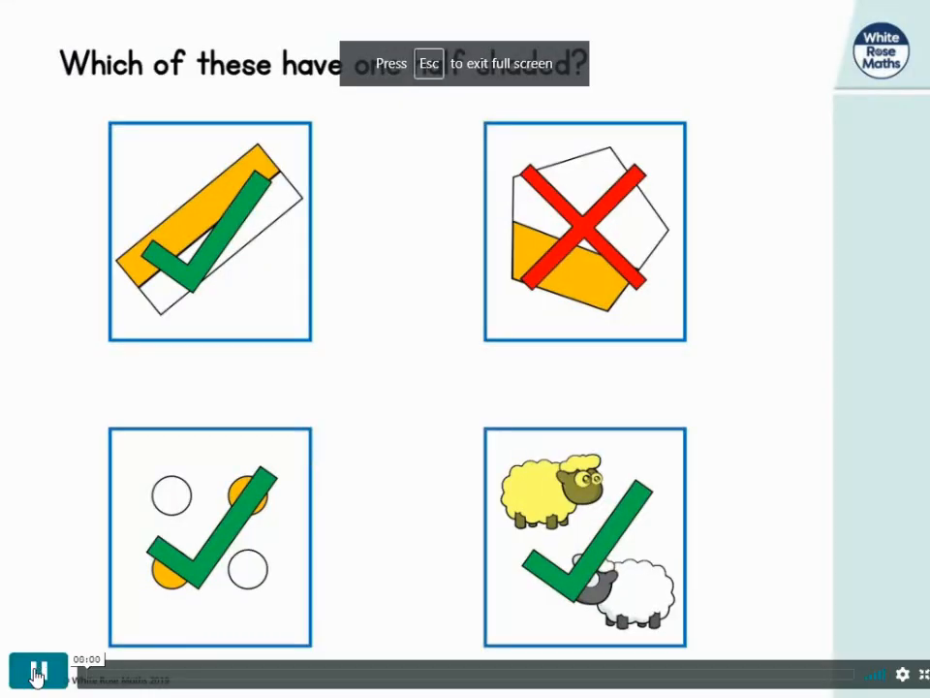
click(41, 669)
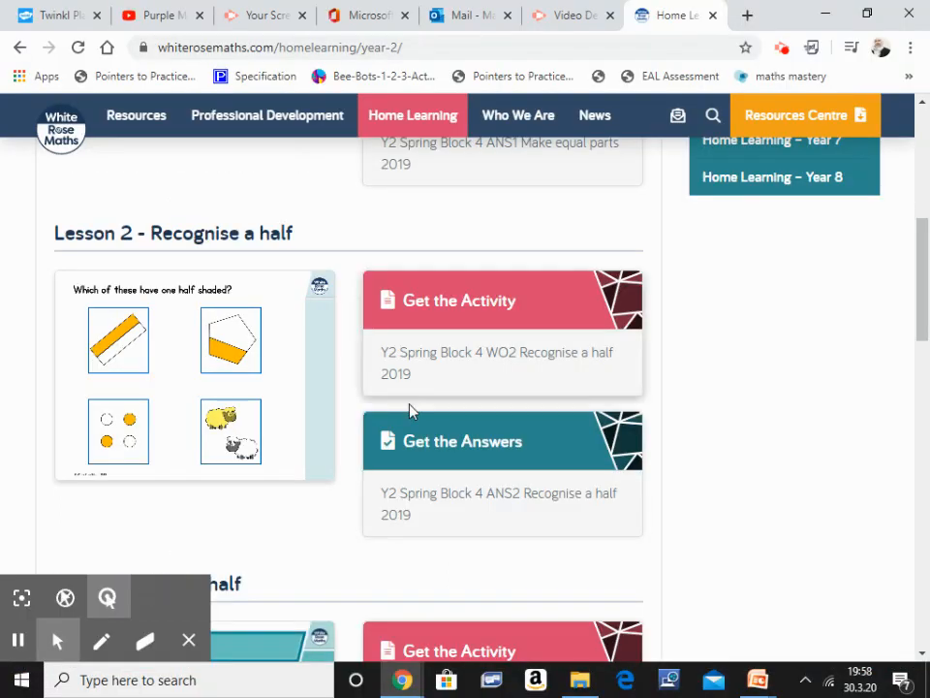
mouse_move(587, 324)
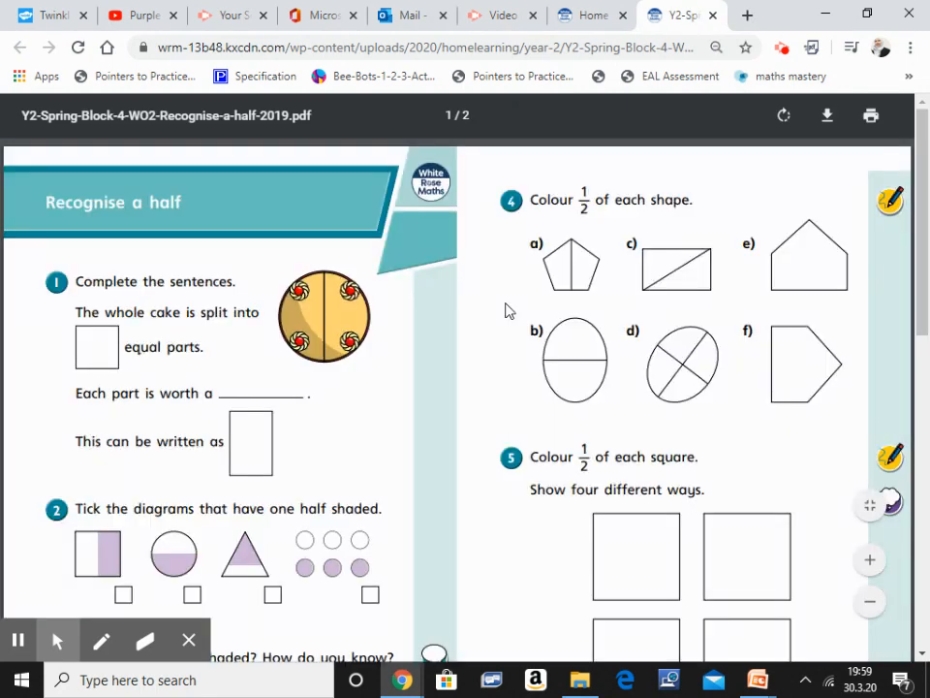
click(188, 641)
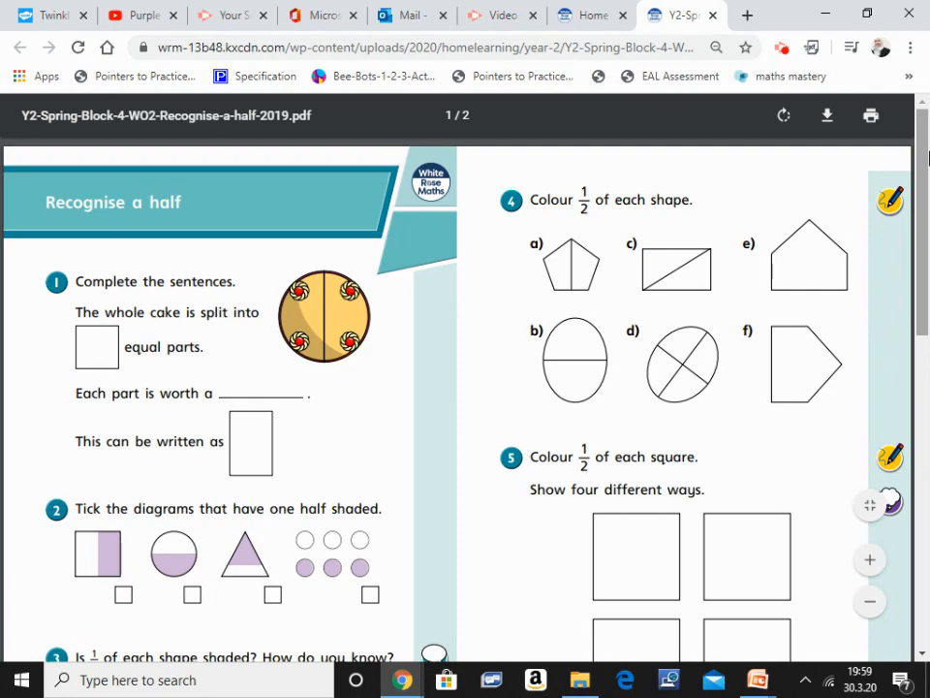
scroll(down, 3)
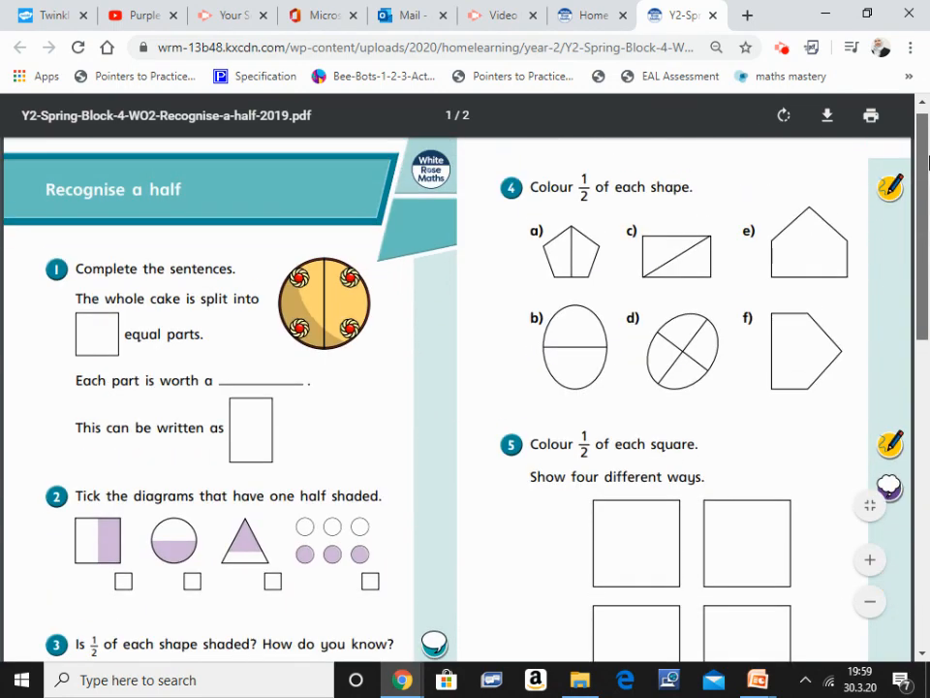
scroll(down, 3)
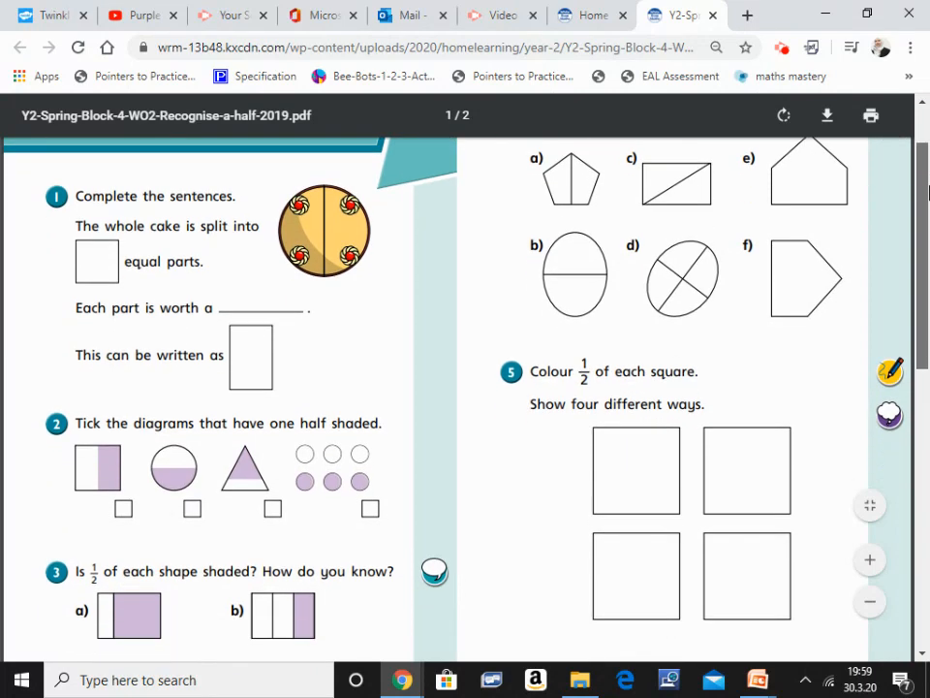
scroll(down, 3)
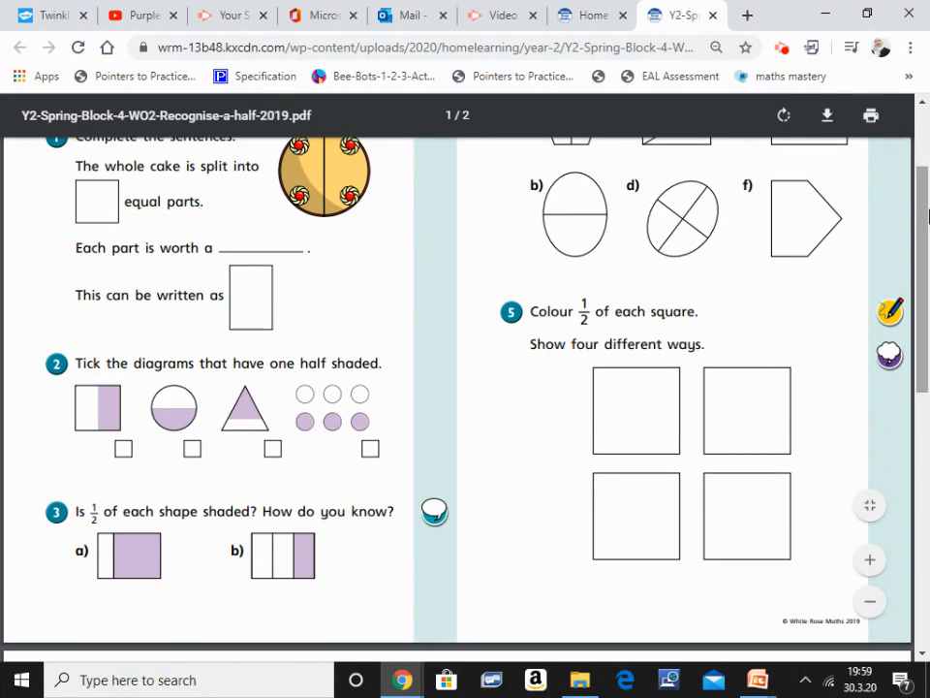
scroll(up, 3)
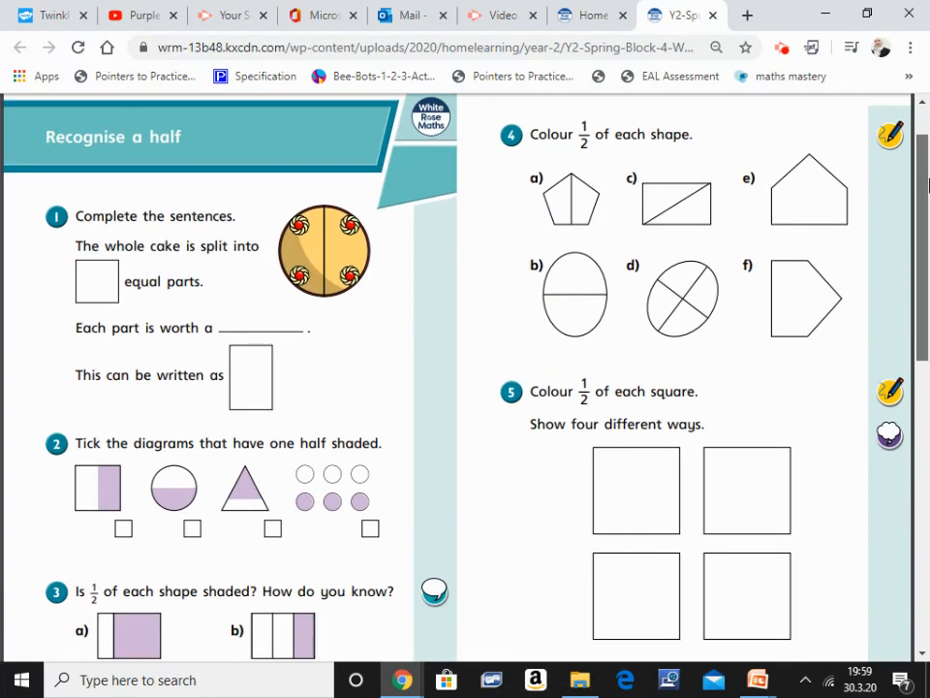
scroll(down, 3)
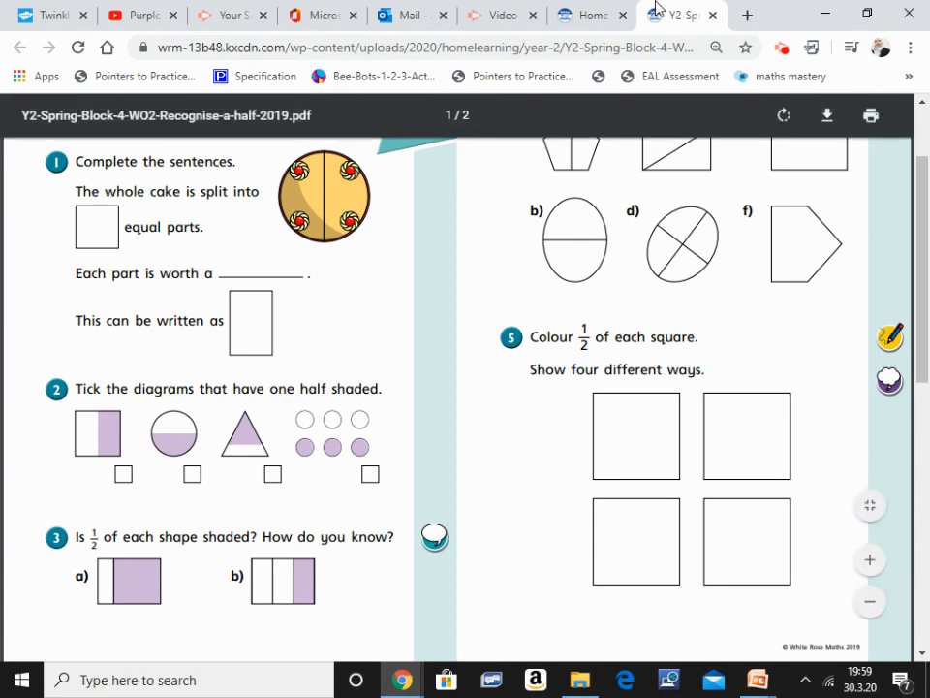
Close the activity sheet, then review and close the Recognise a half answers PDF
click(590, 14)
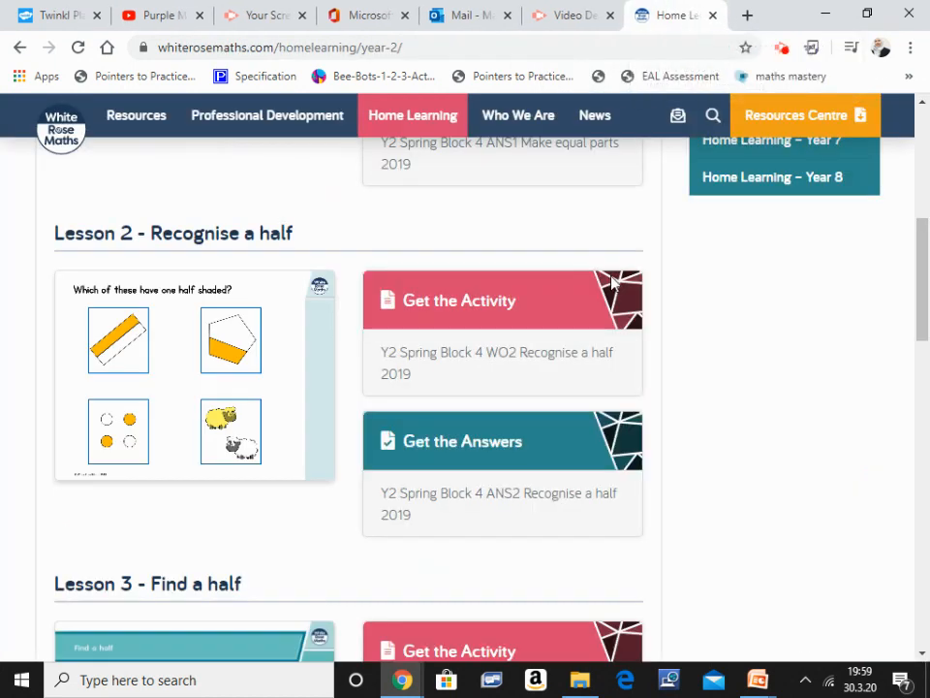
mouse_move(528, 452)
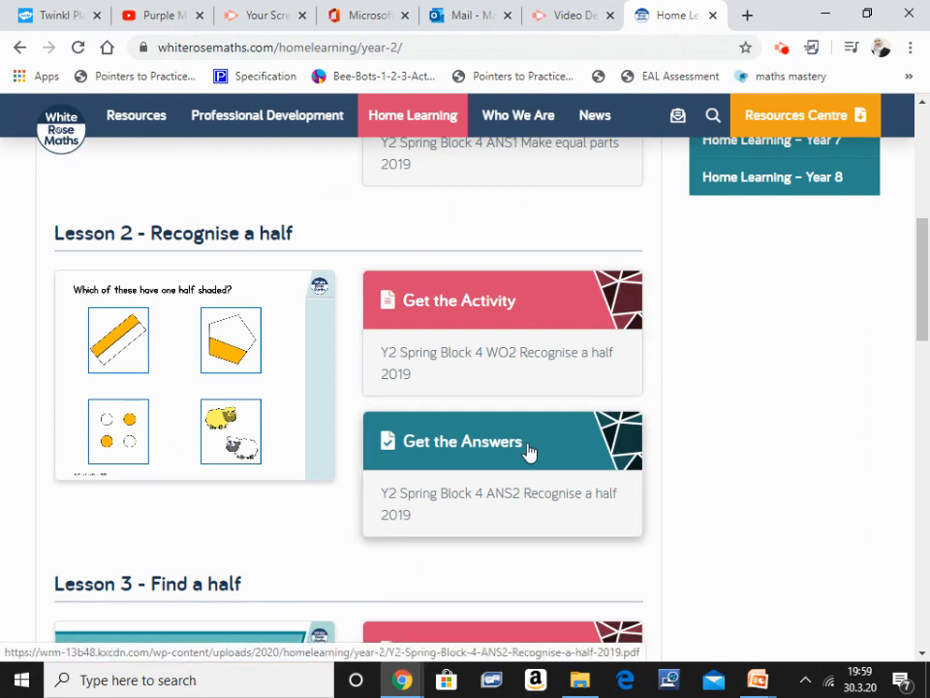
click(462, 441)
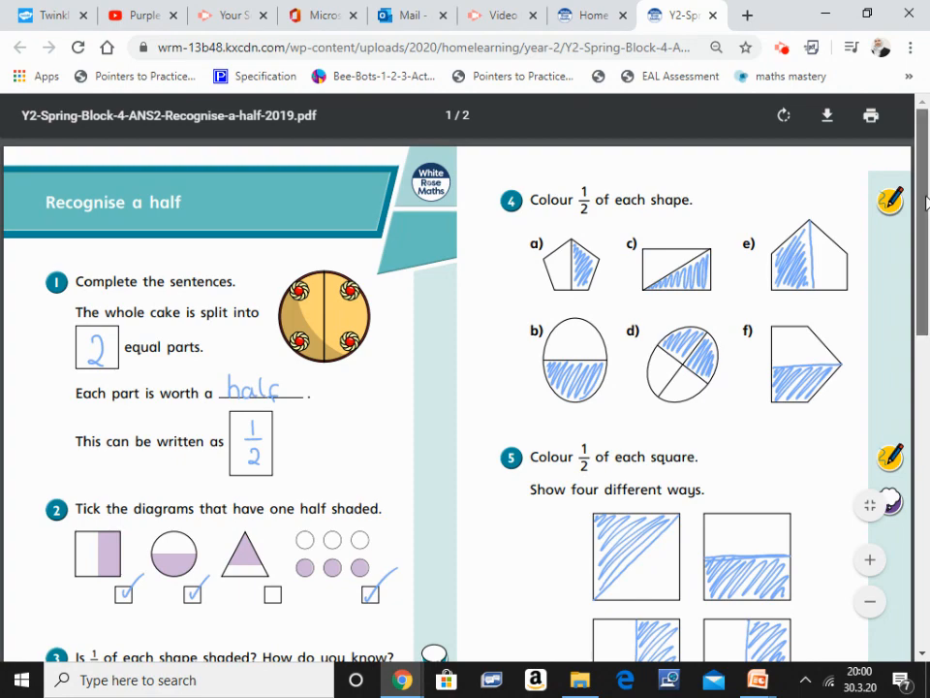
scroll(down, 3)
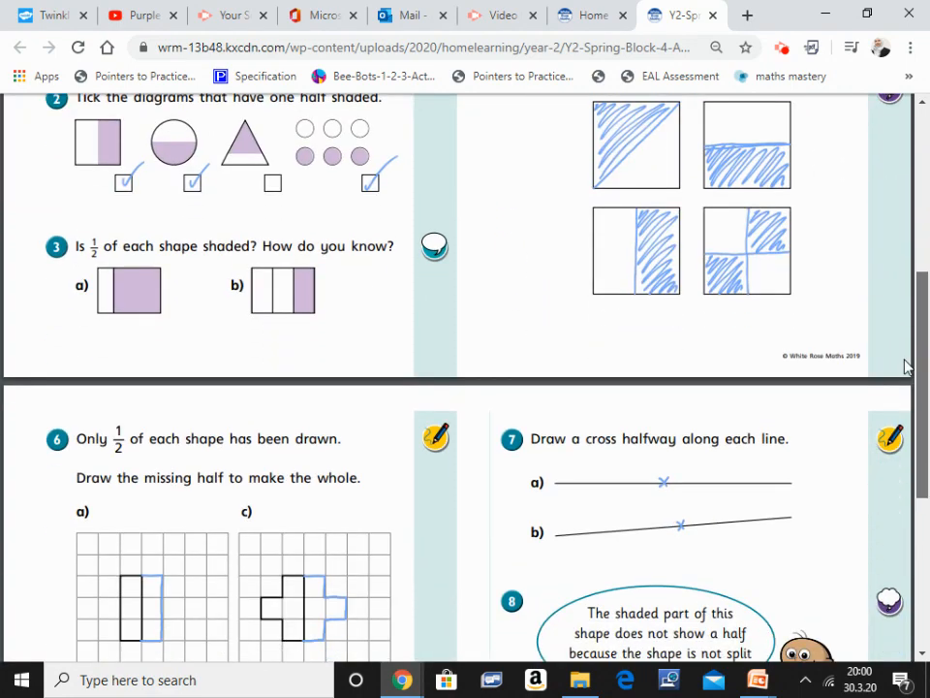
scroll(down, 3)
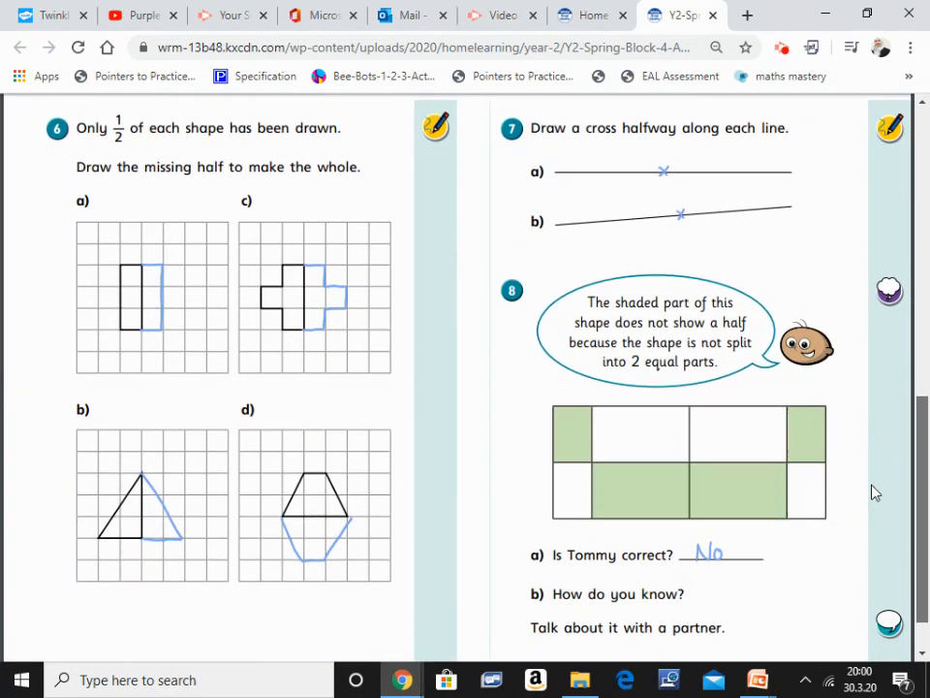
scroll(down, 3)
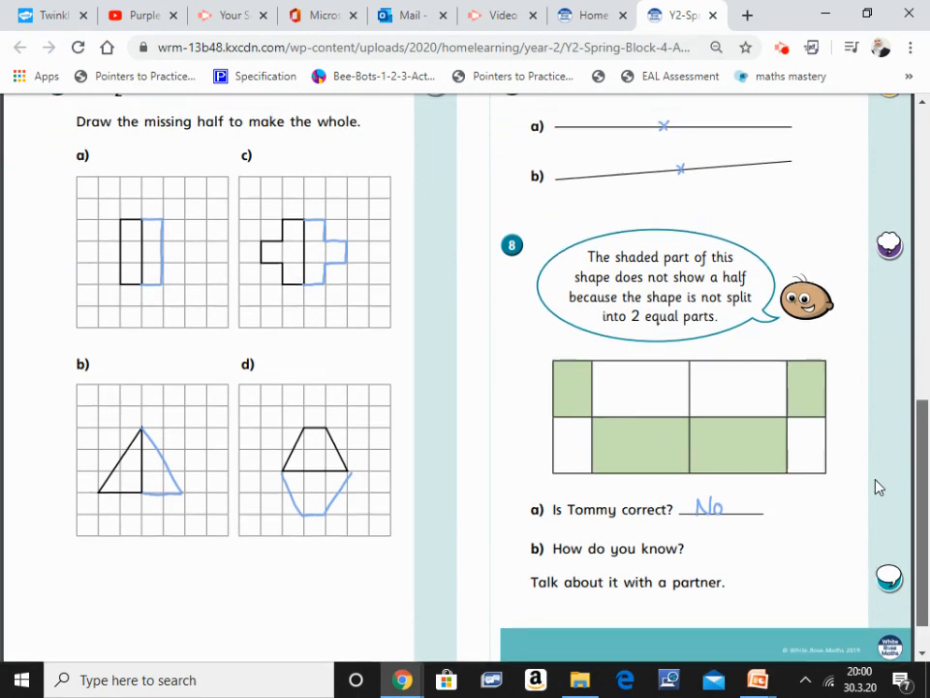
scroll(up, 3)
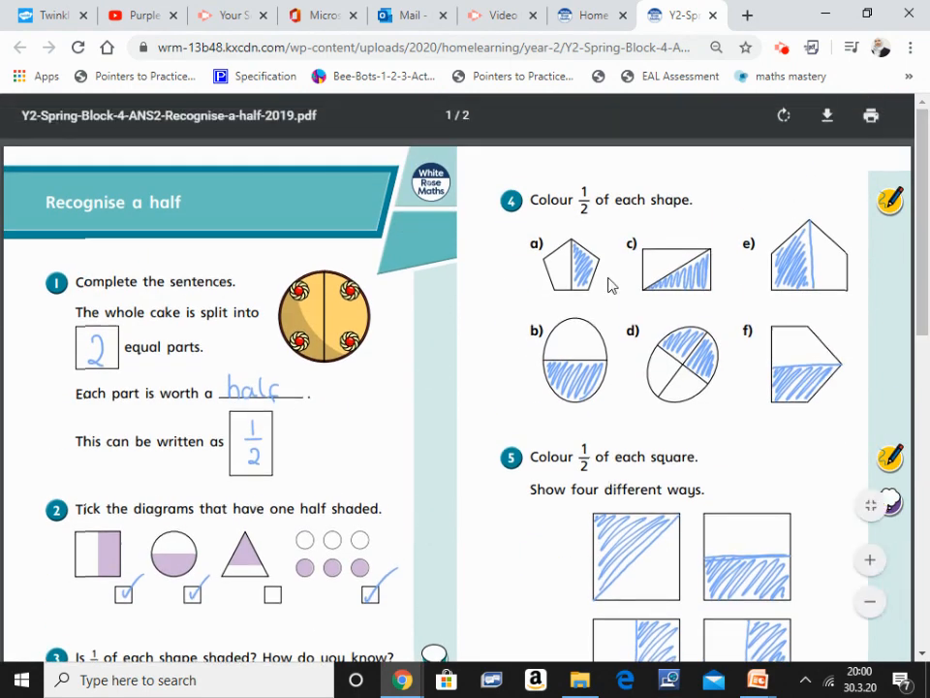
mouse_move(610, 310)
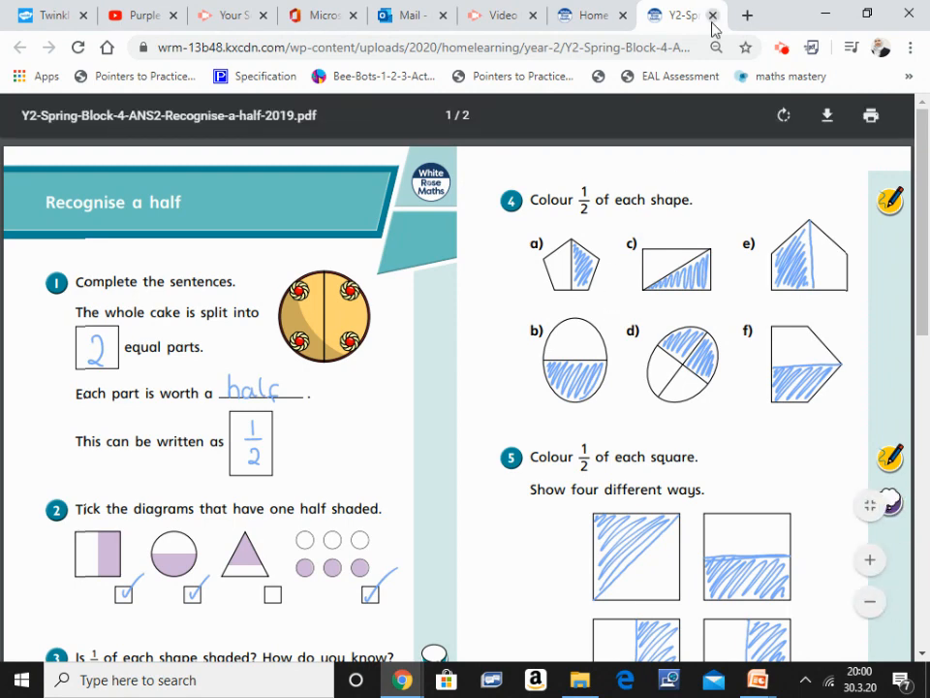
click(714, 17)
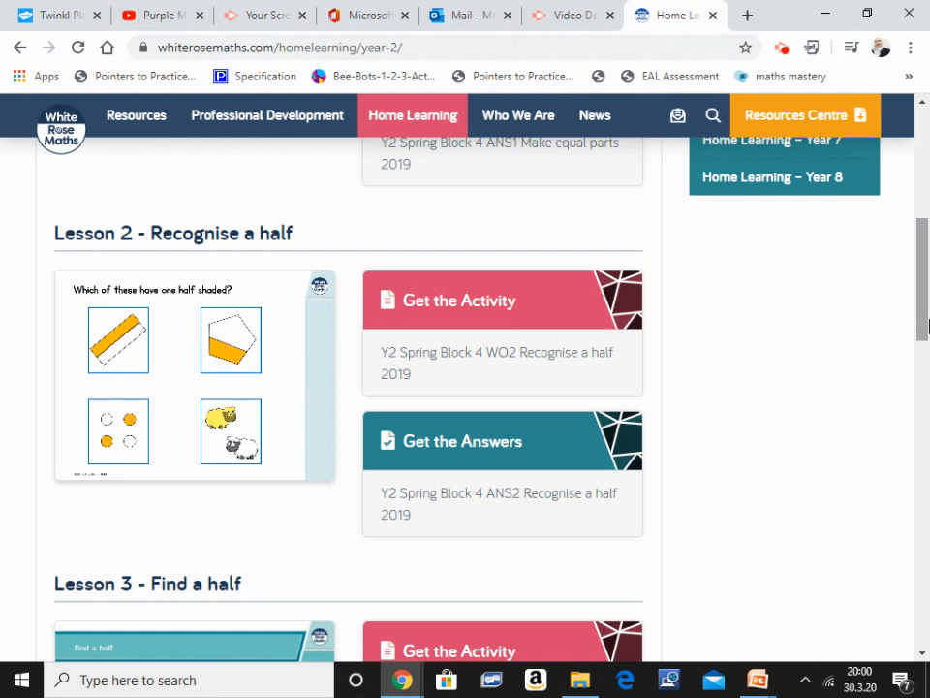
Return to the main Home Learning page and reopen the Year 2 page
scroll(up, 3)
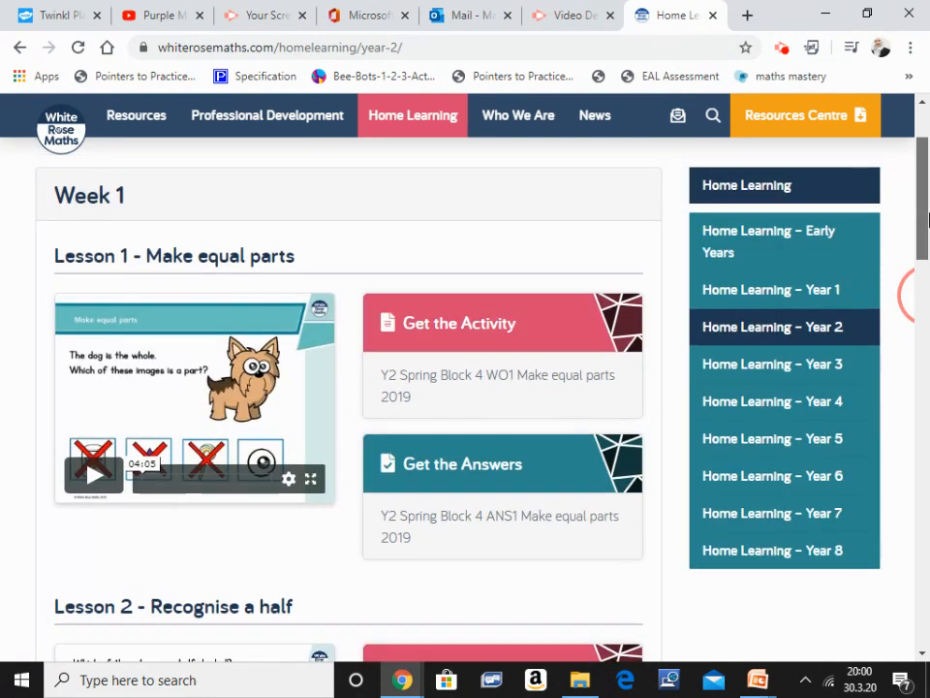
mouse_move(412, 114)
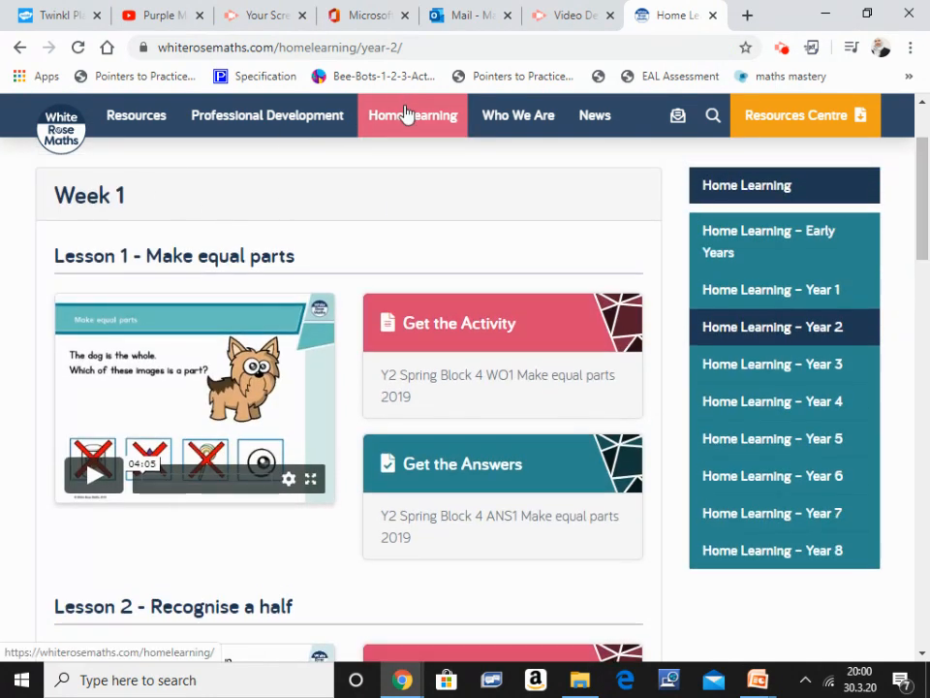
click(411, 114)
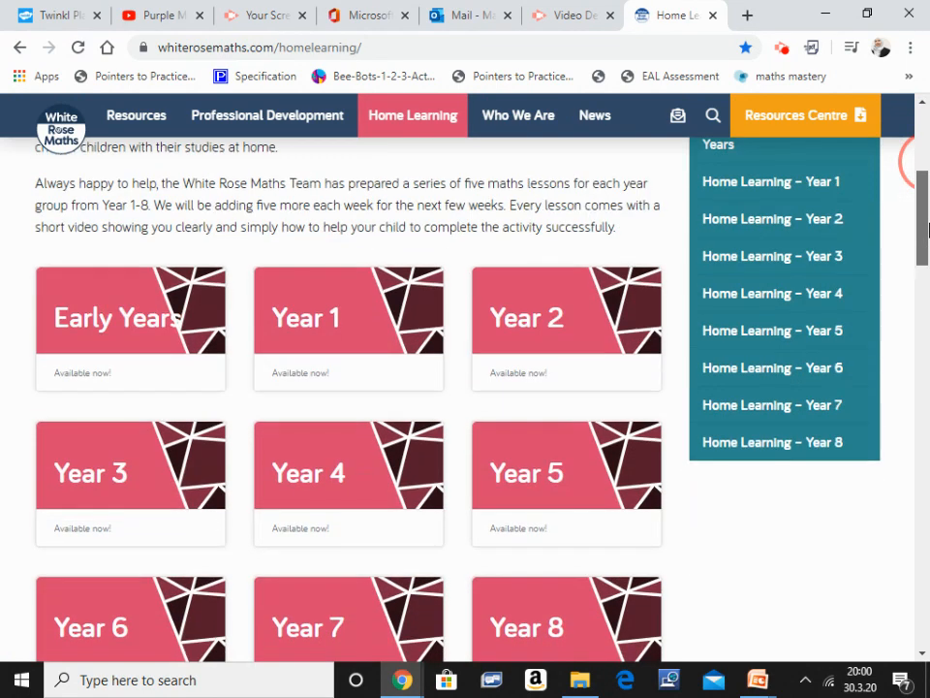
click(566, 326)
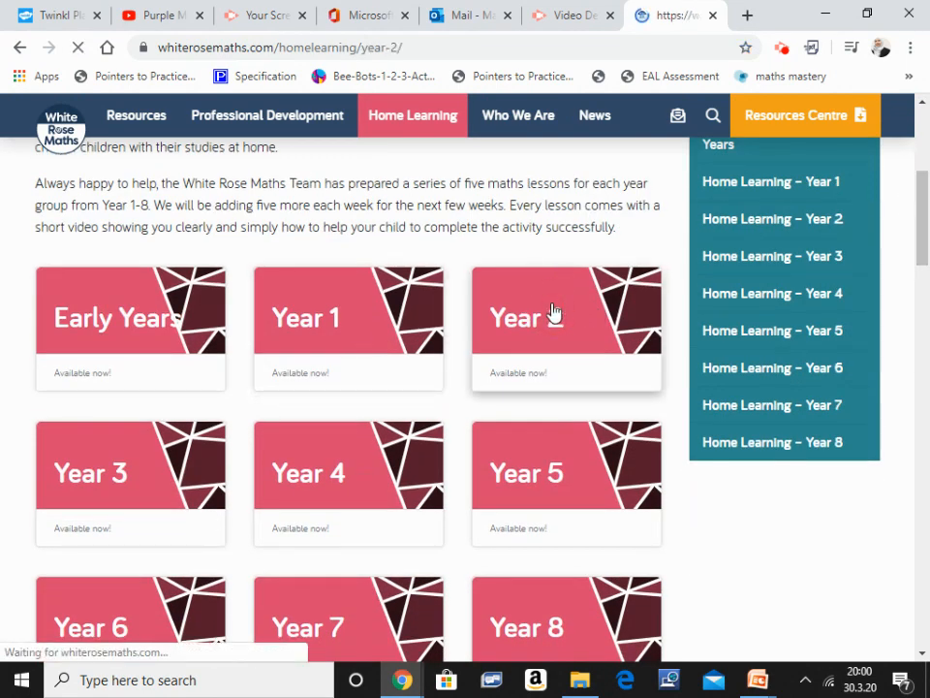
click(772, 218)
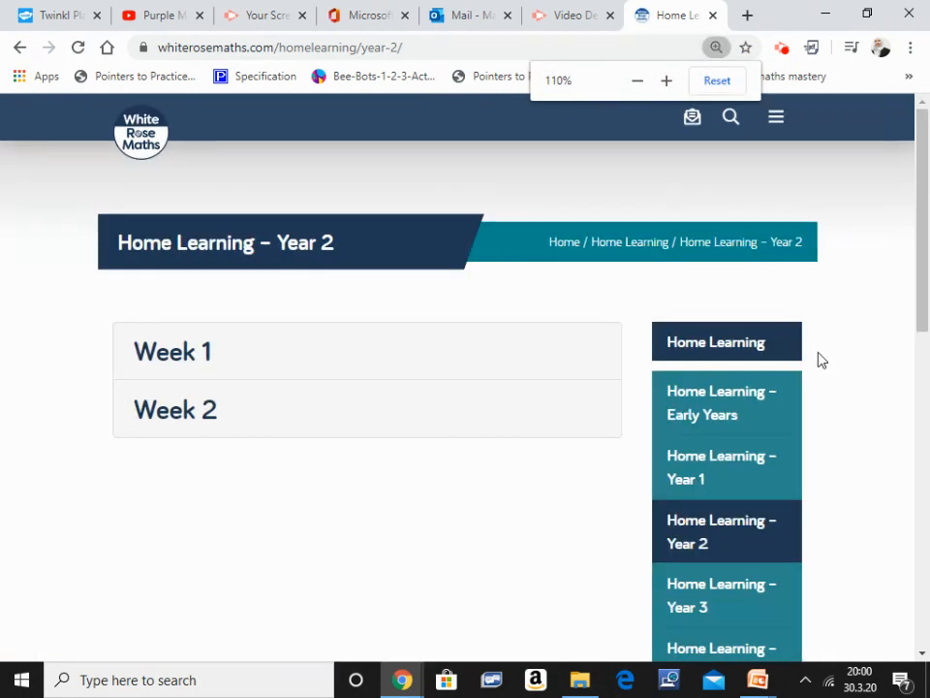
Expand Week 2 and browse its lessons, starting with Recognise a third
scroll(down, 3)
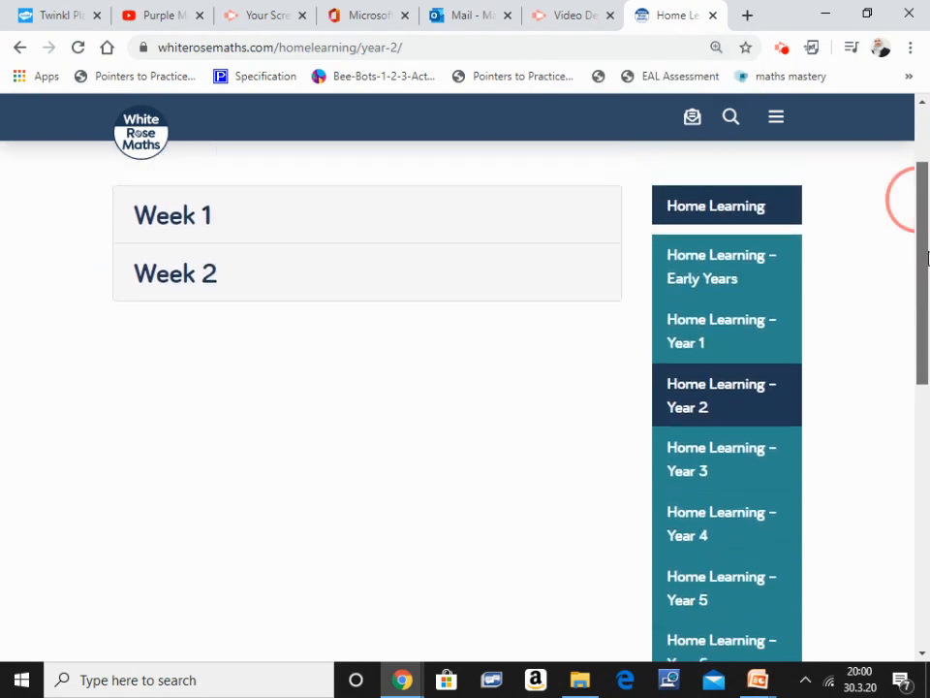
click(175, 273)
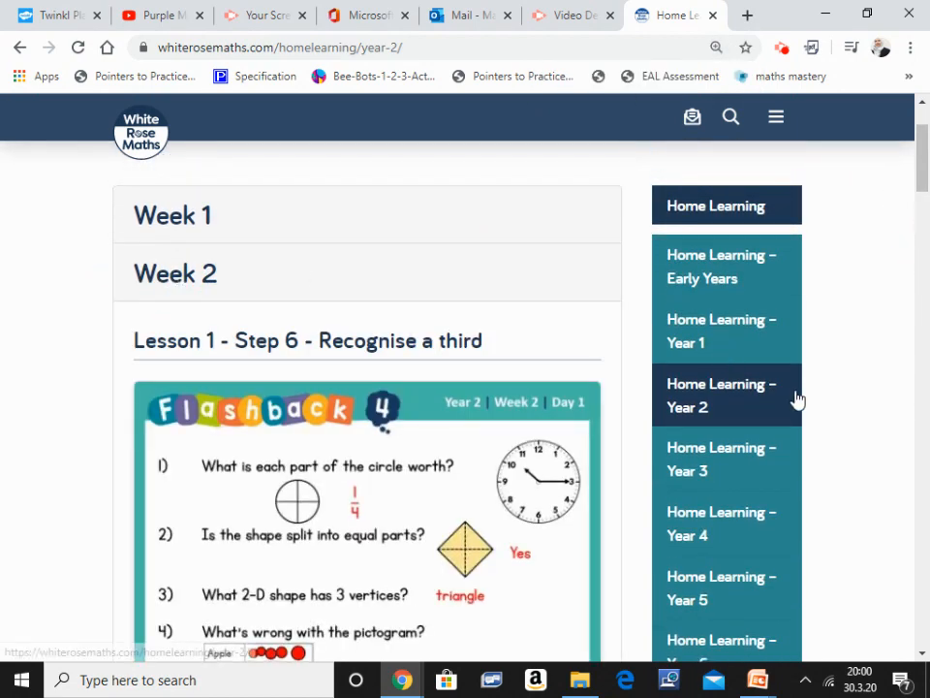
scroll(down, 3)
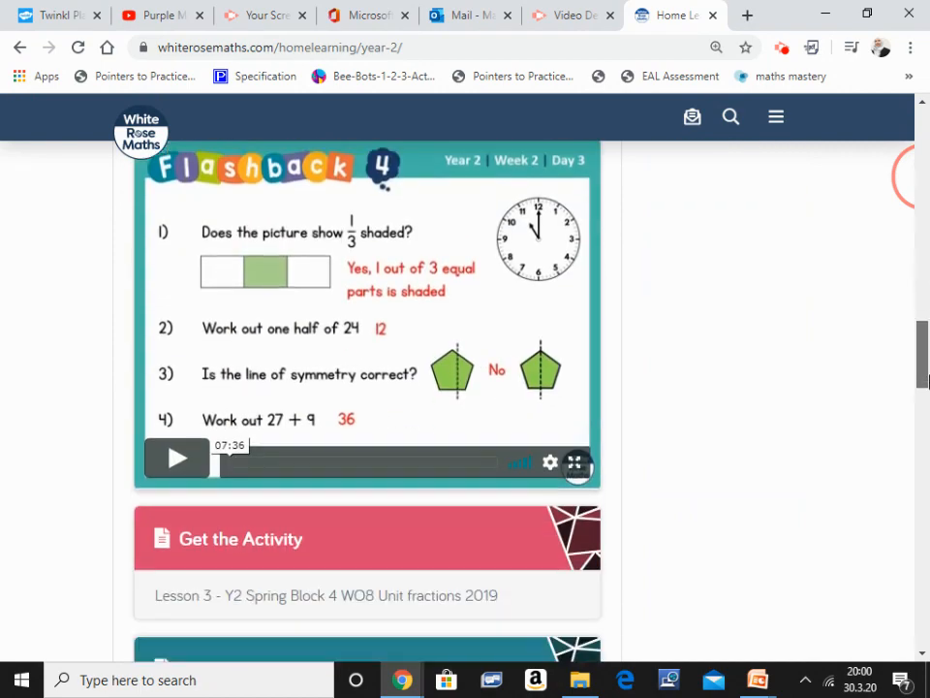
scroll(down, 3)
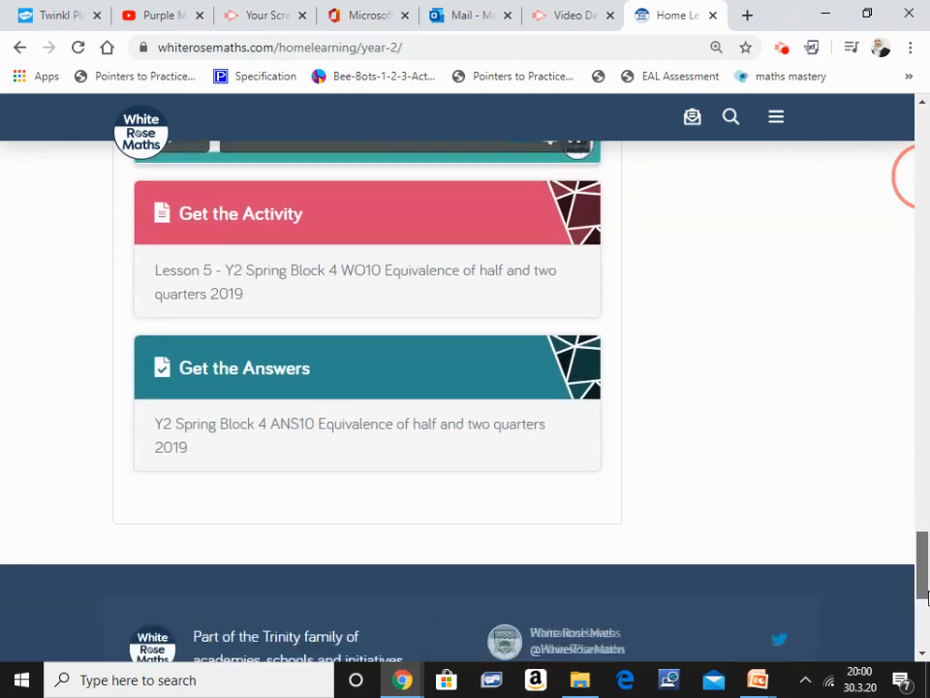
scroll(up, 3)
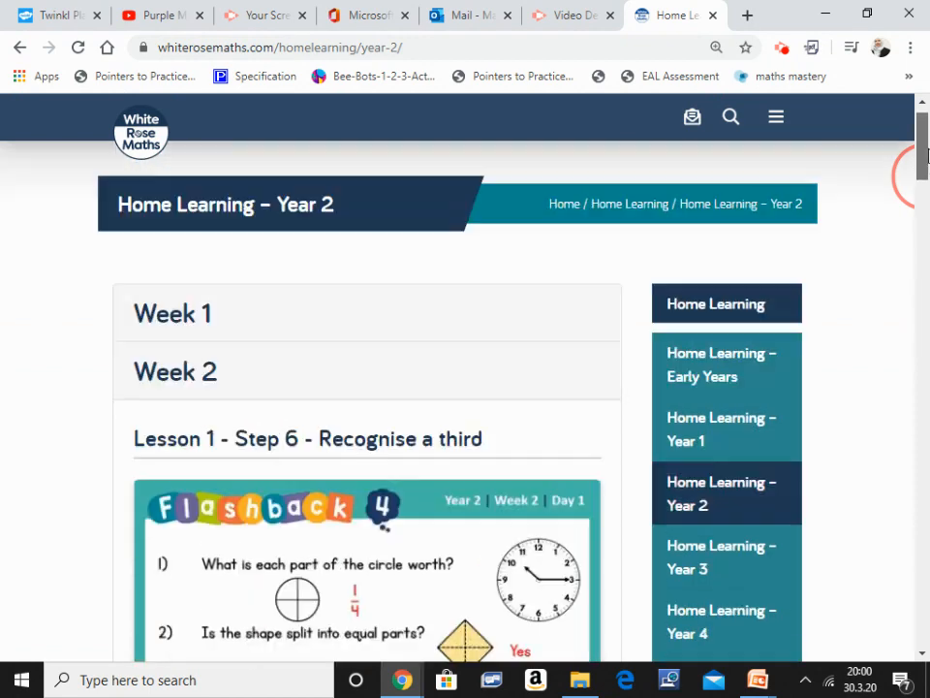